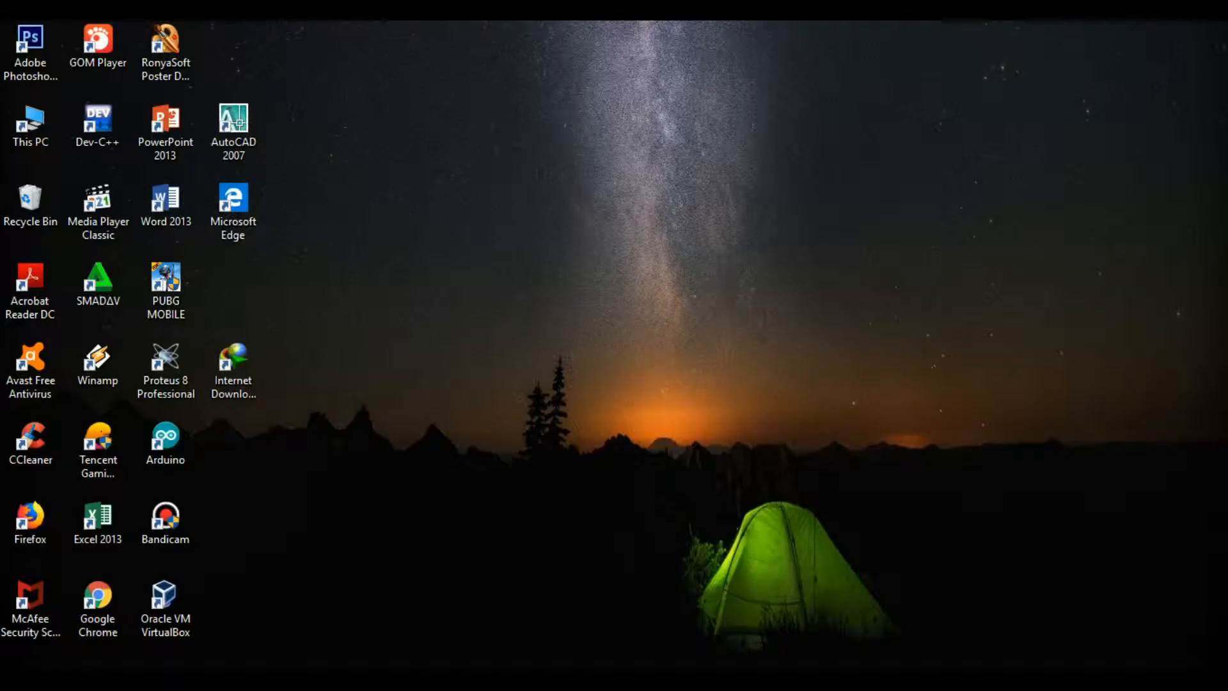
Select the Dev-C++ desktop shortcut and bring up its context menu.
left_click(97, 125)
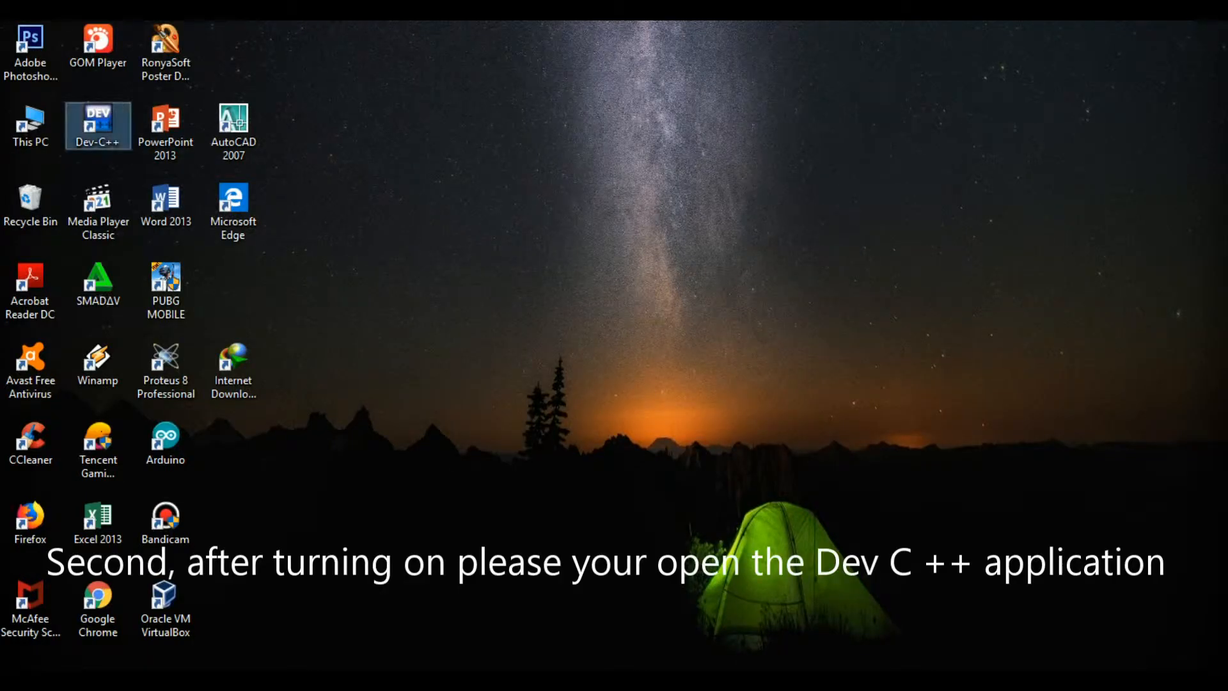
right_click(97, 126)
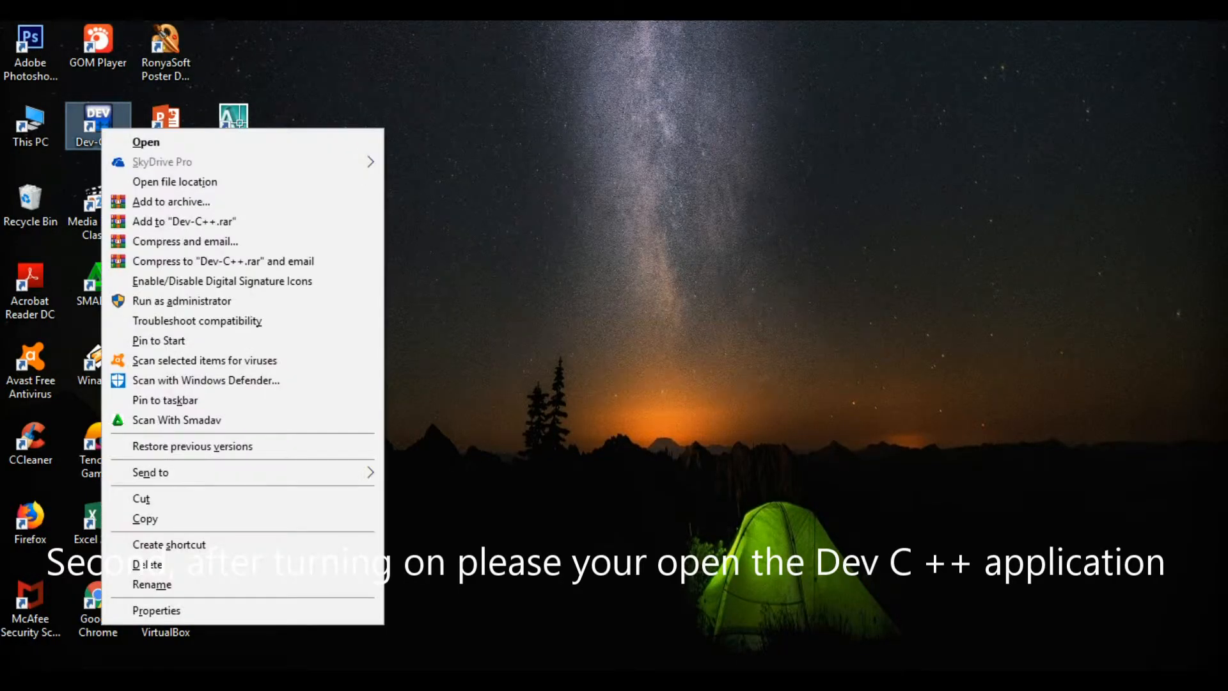
mouse_move(182, 301)
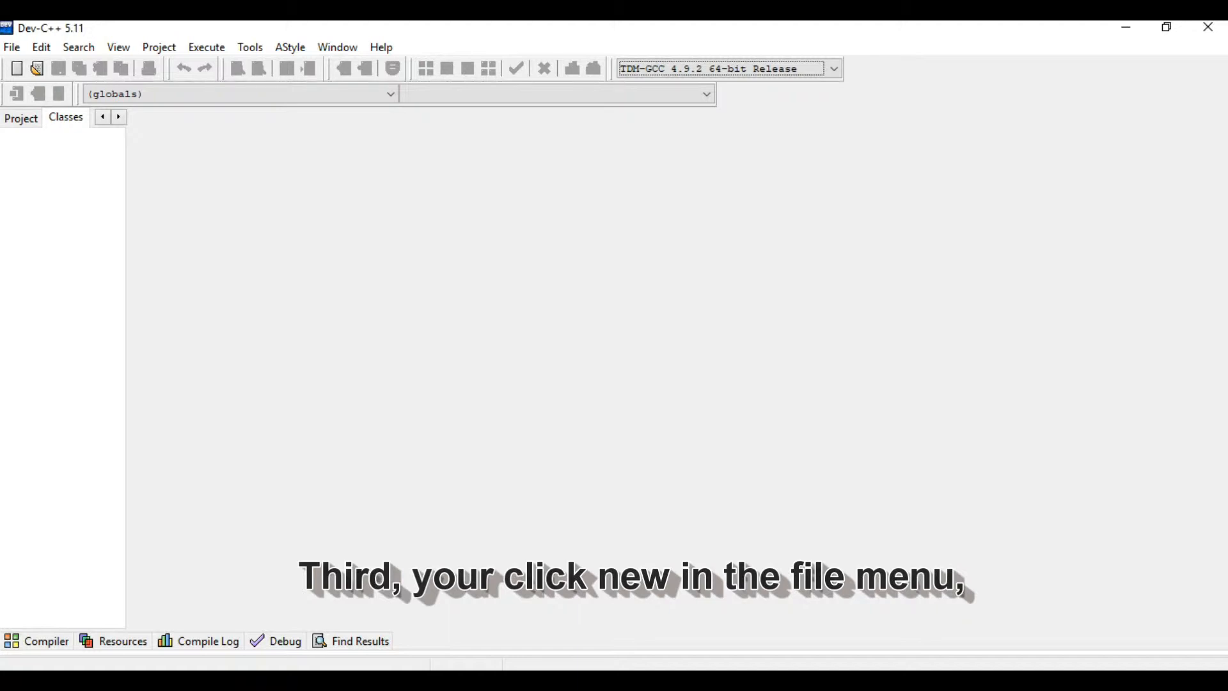
Create a new blank source file, Untitled1, from the File menu.
left_click(11, 47)
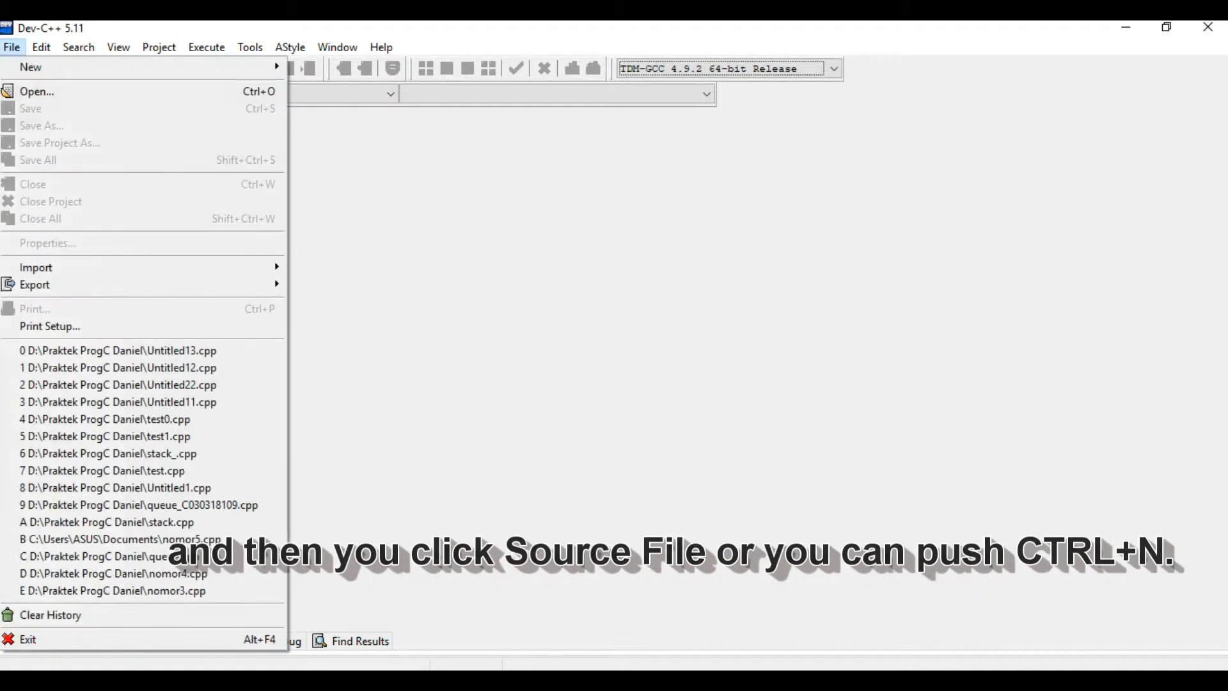
mouse_move(30, 67)
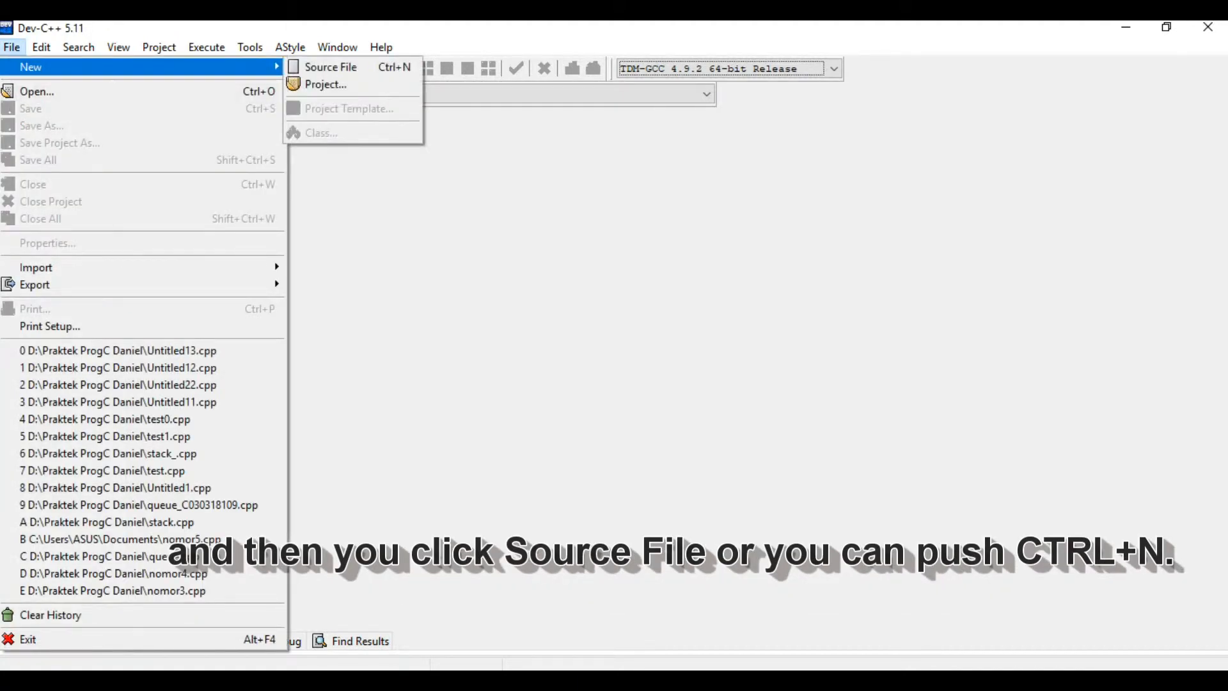
left_click(330, 66)
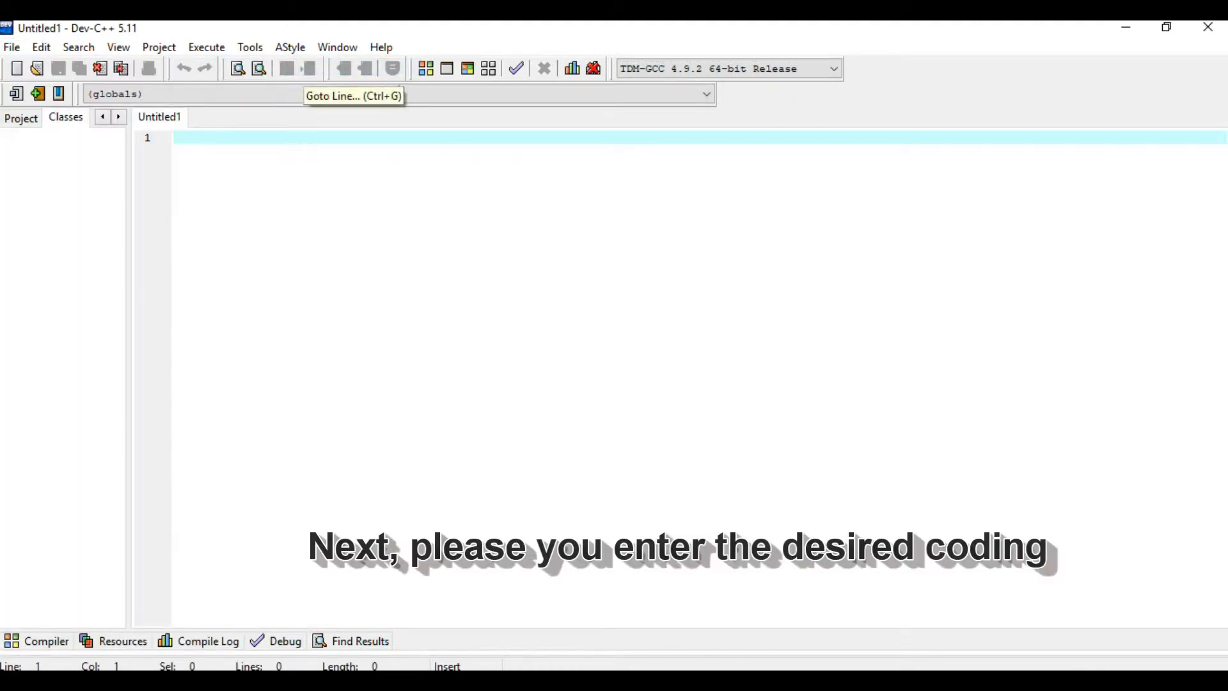
Add the #include <stdio.h> and #include <conio.h> lines at the top.
type("#")
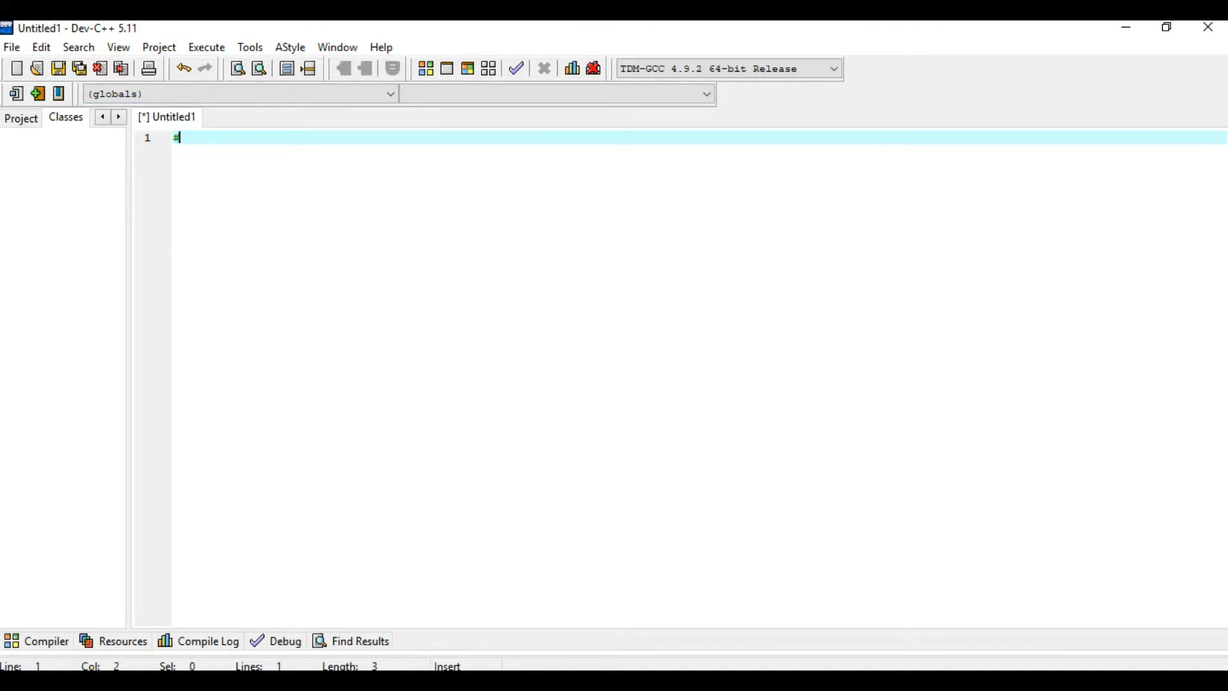
type("includ")
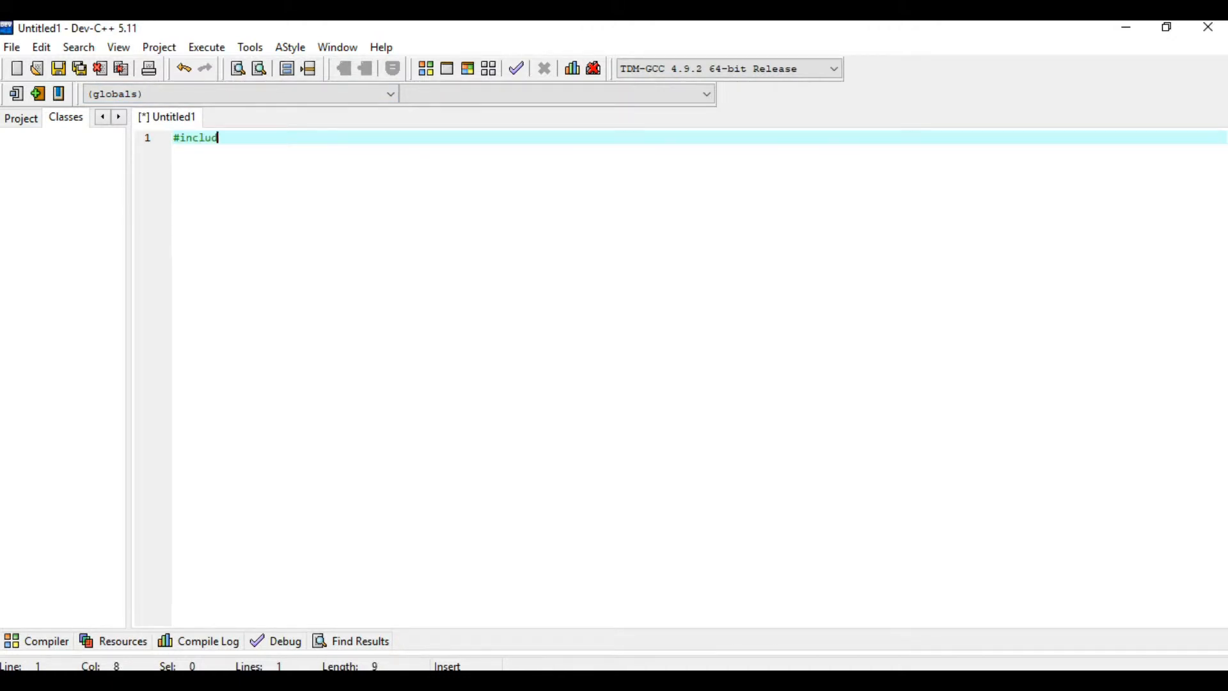
type("e <s>")
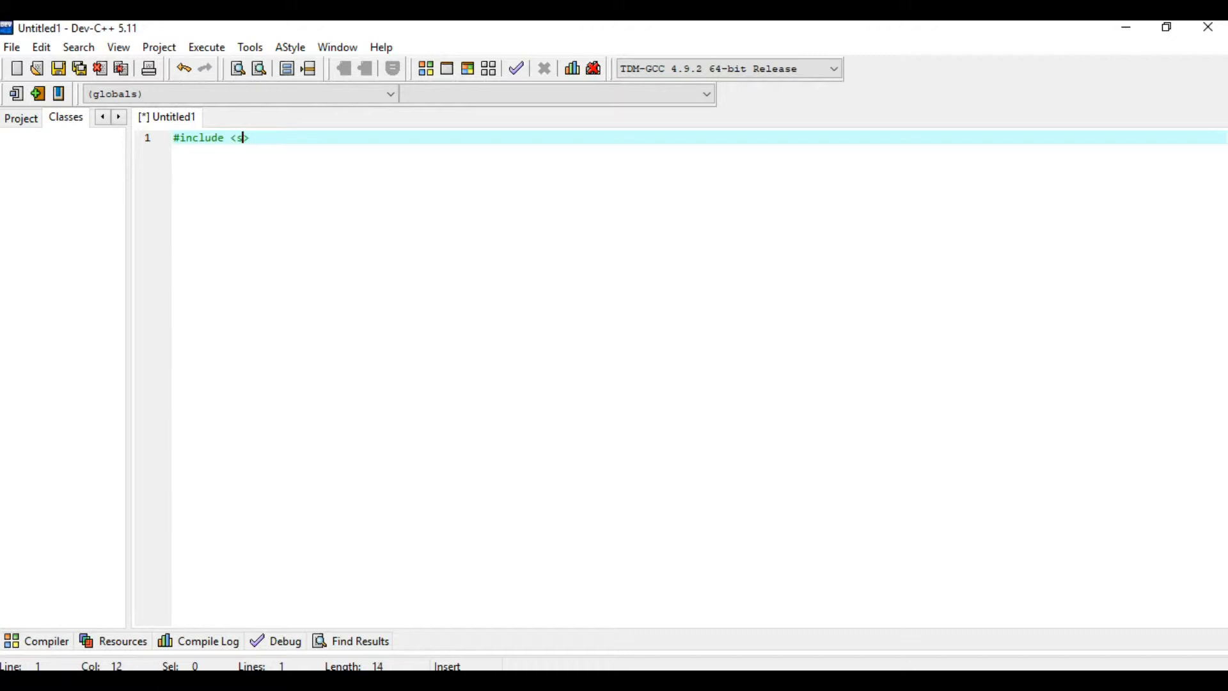
type("tdio.")
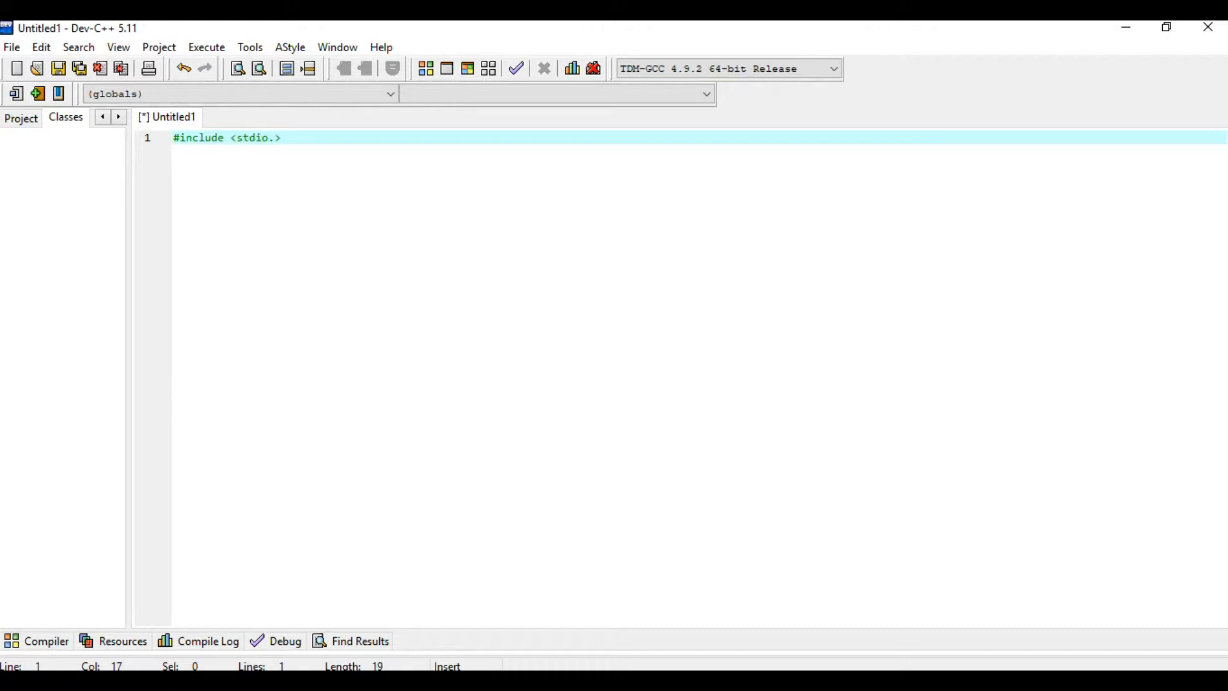
type("h")
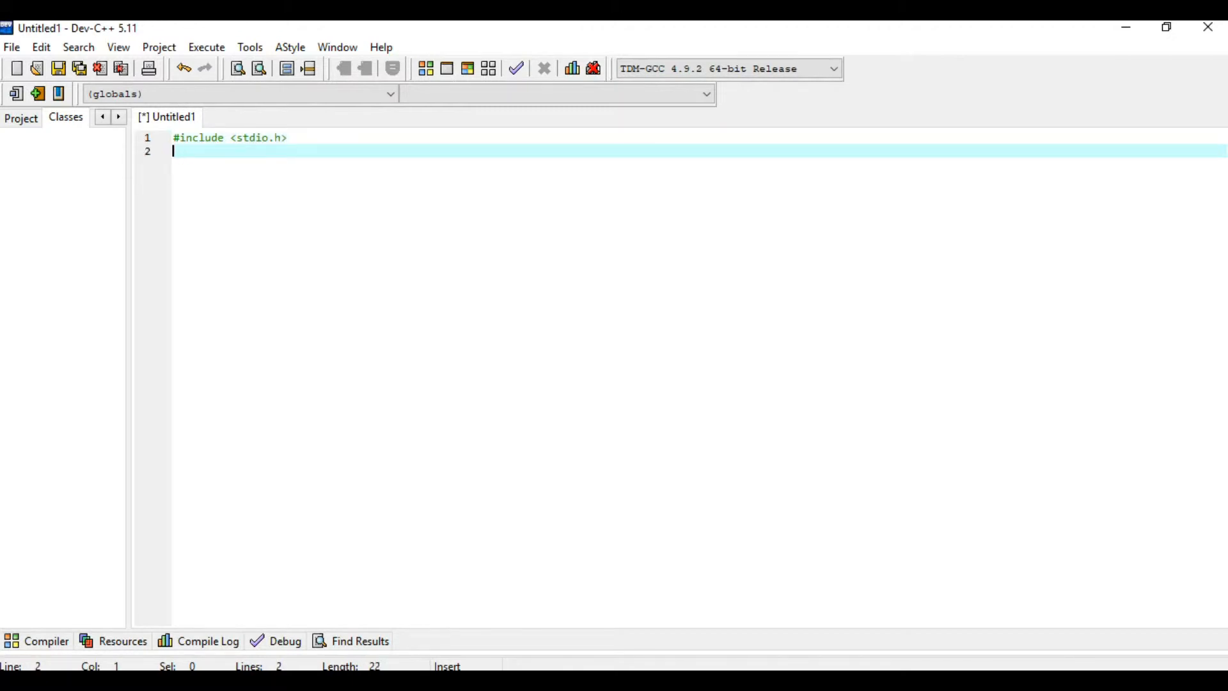
type("#")
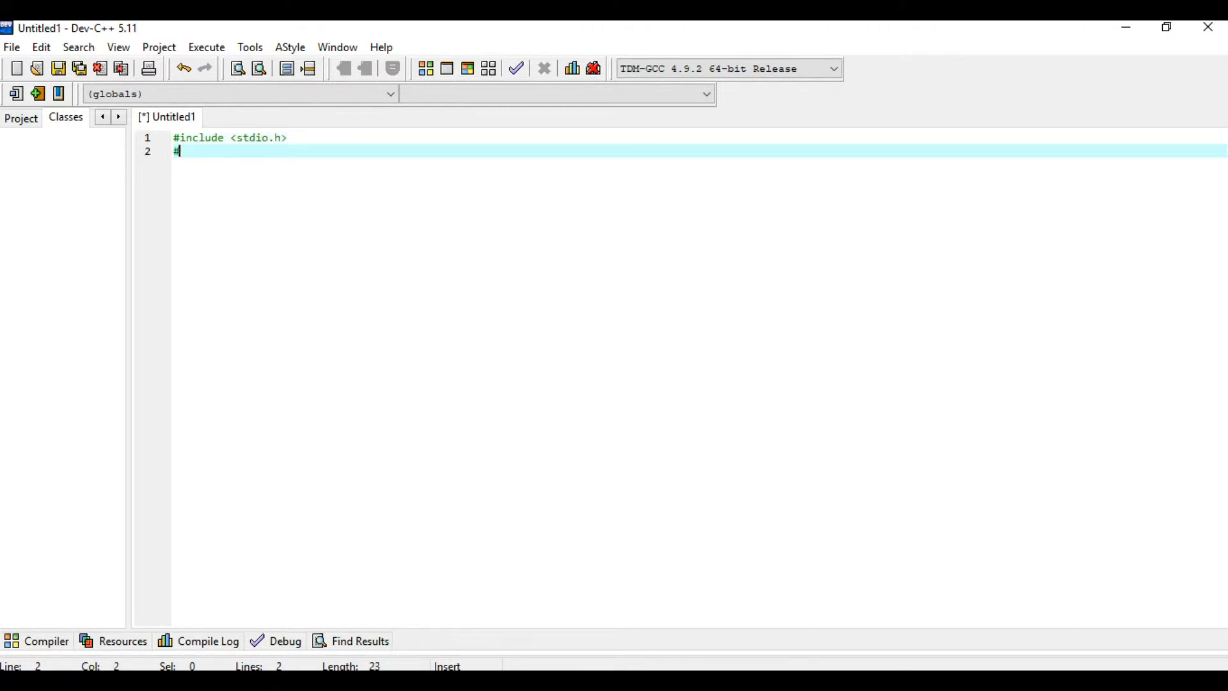
type("include <>")
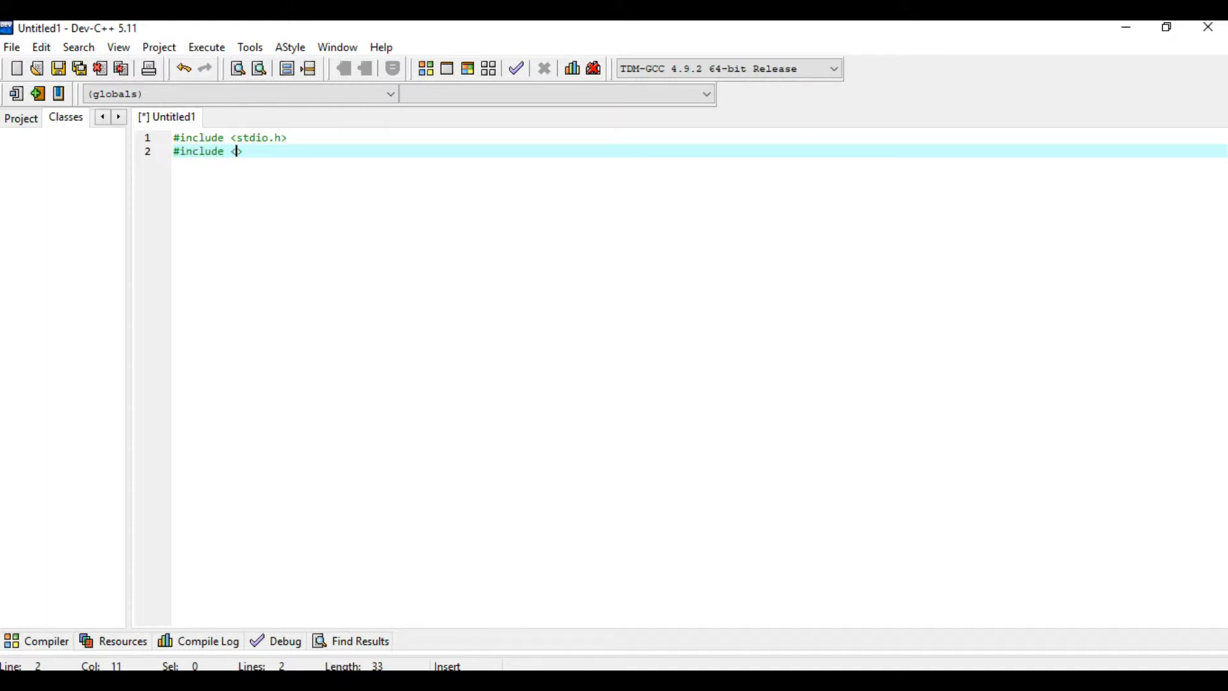
type("conio")
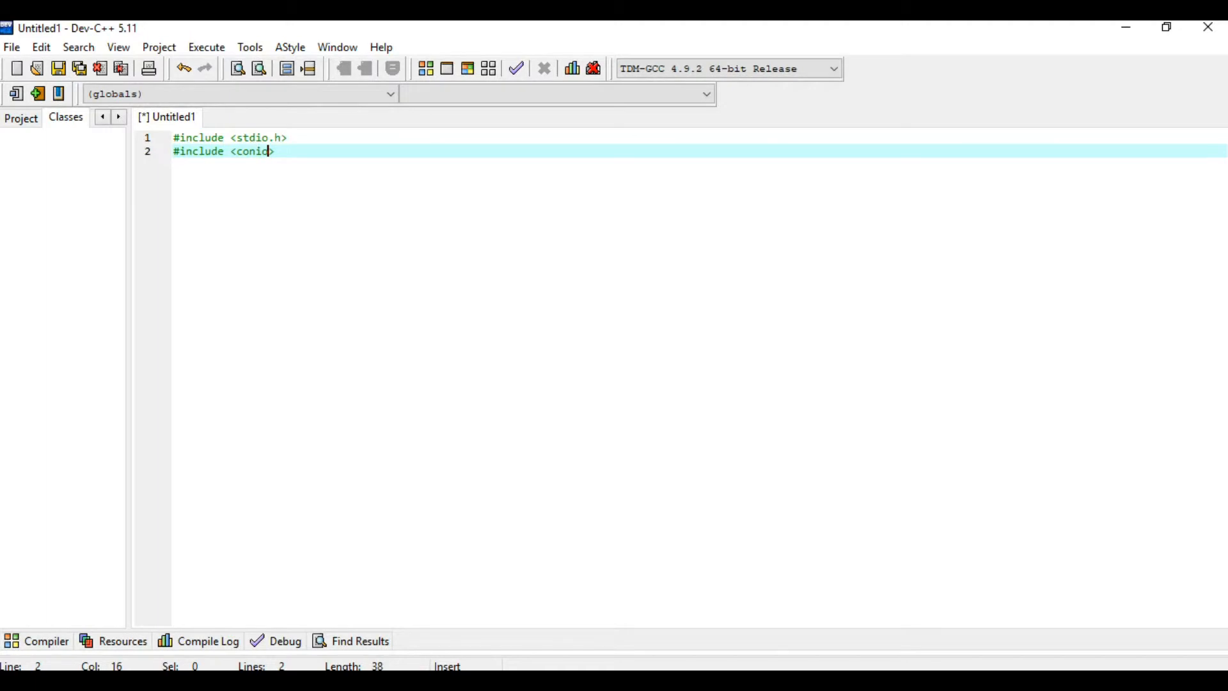
type(".h>")
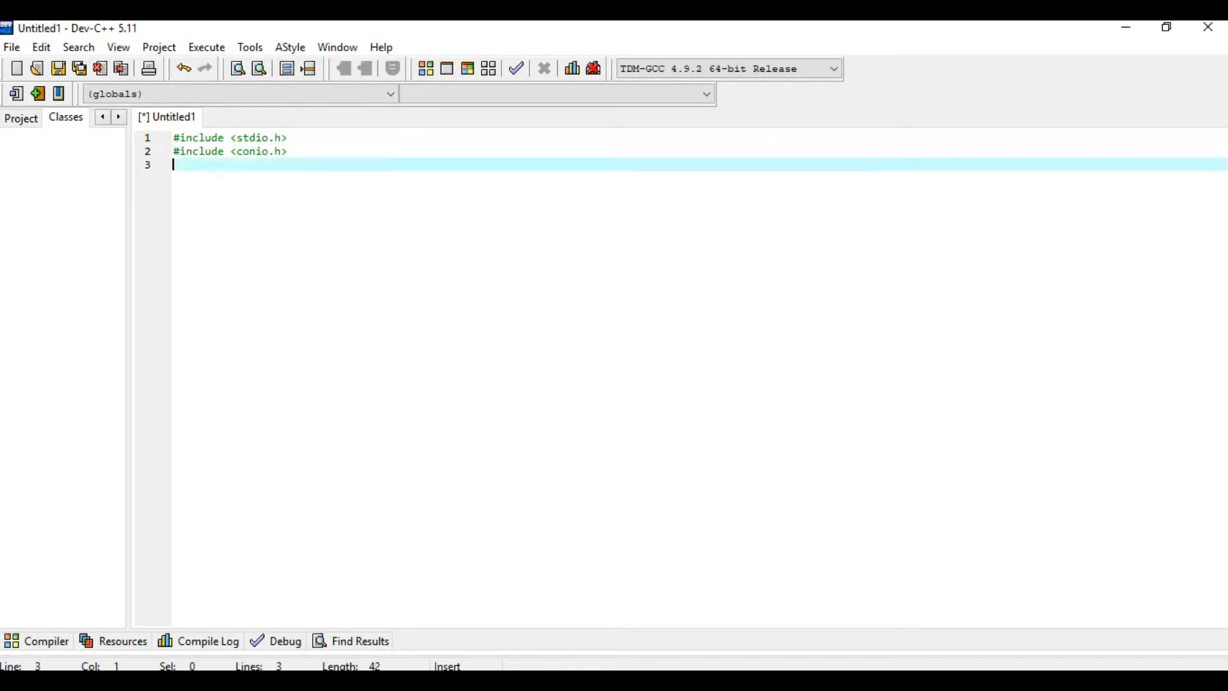
Start the main function with int main() {.
type("int")
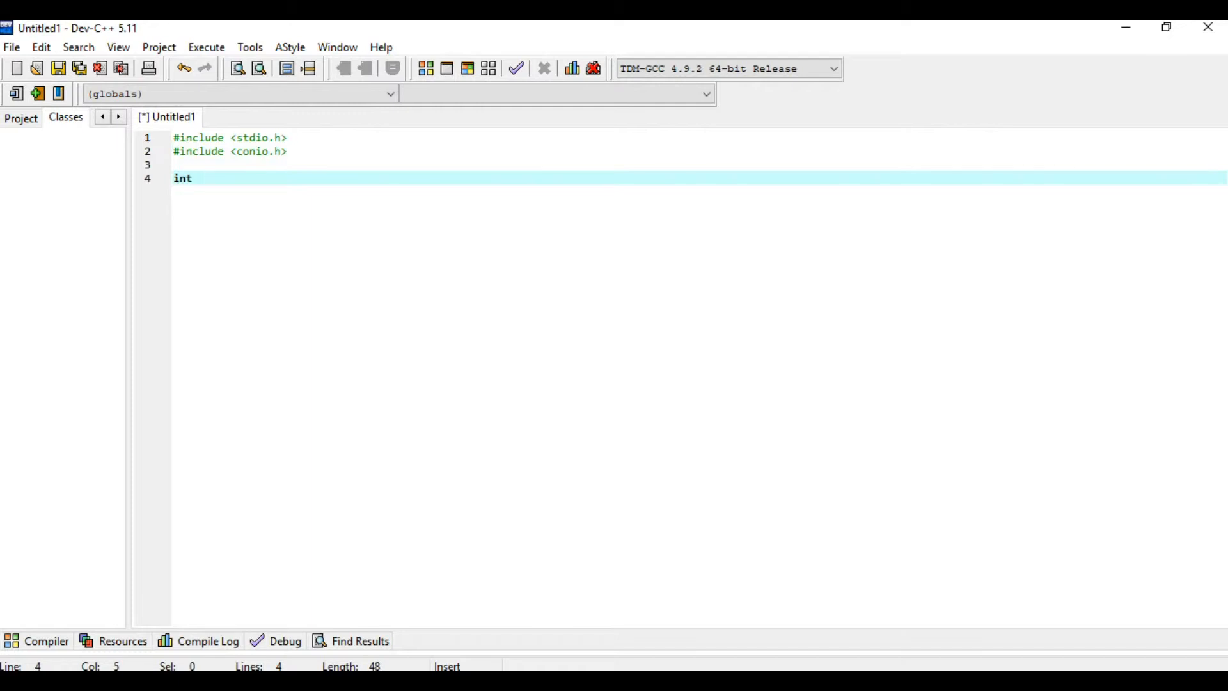
type("main")
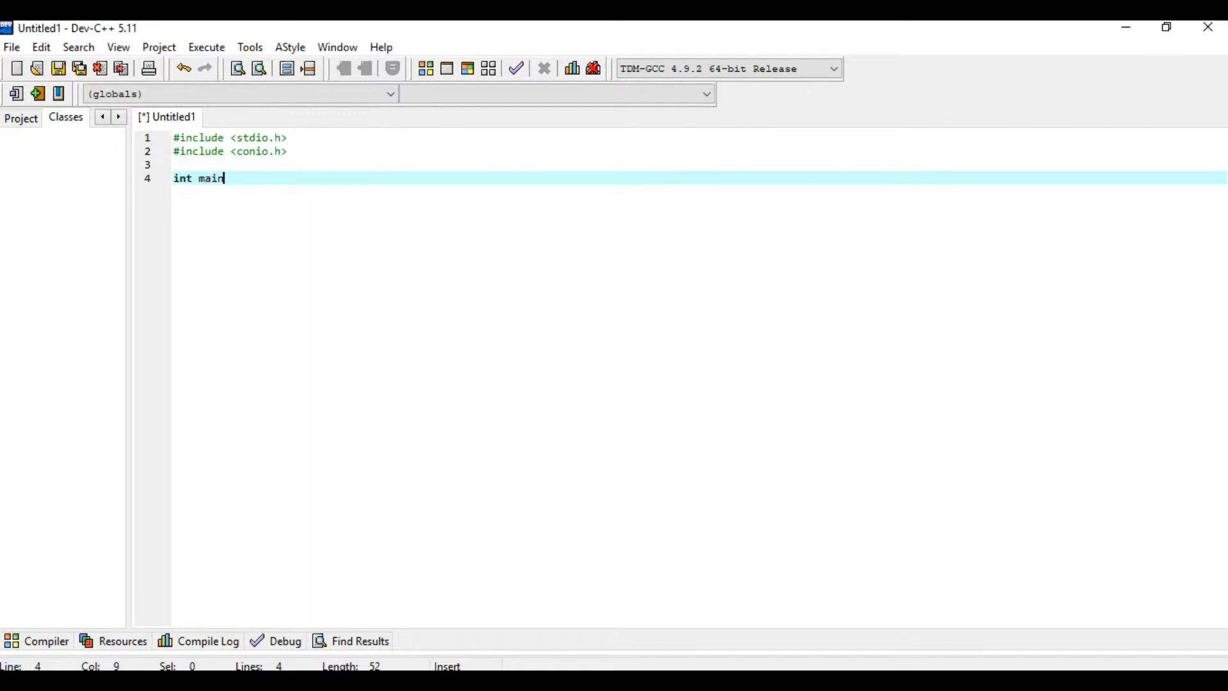
type("()")
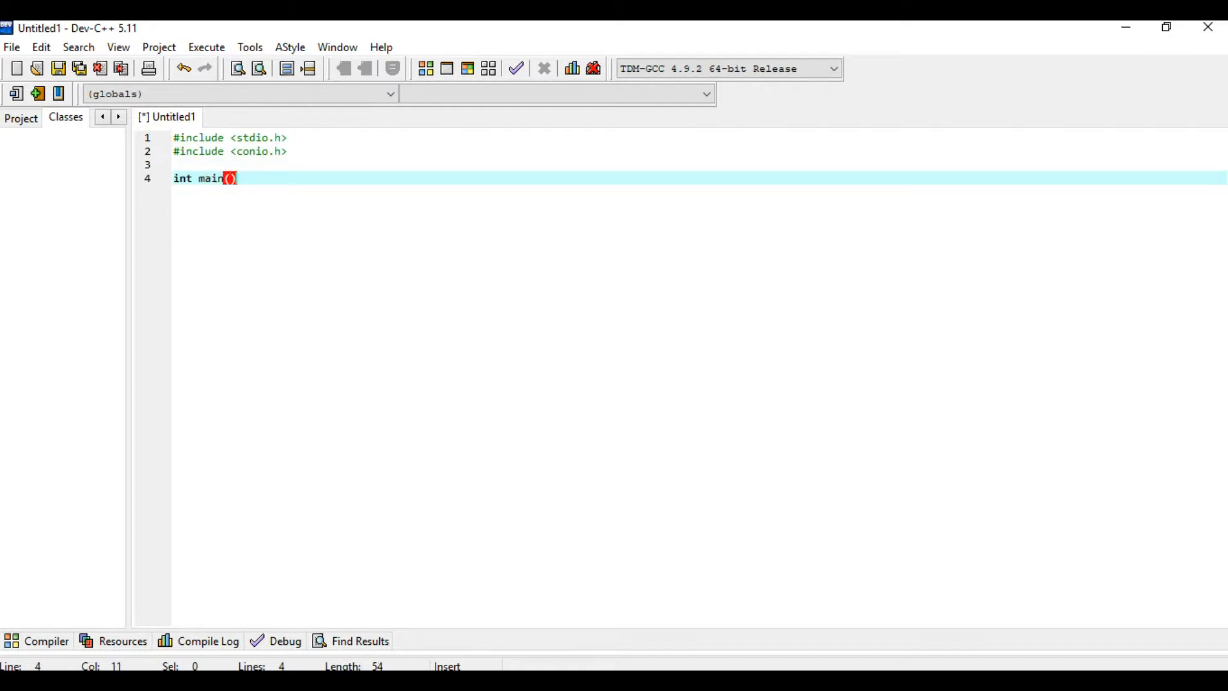
type("{")
type("int i;")
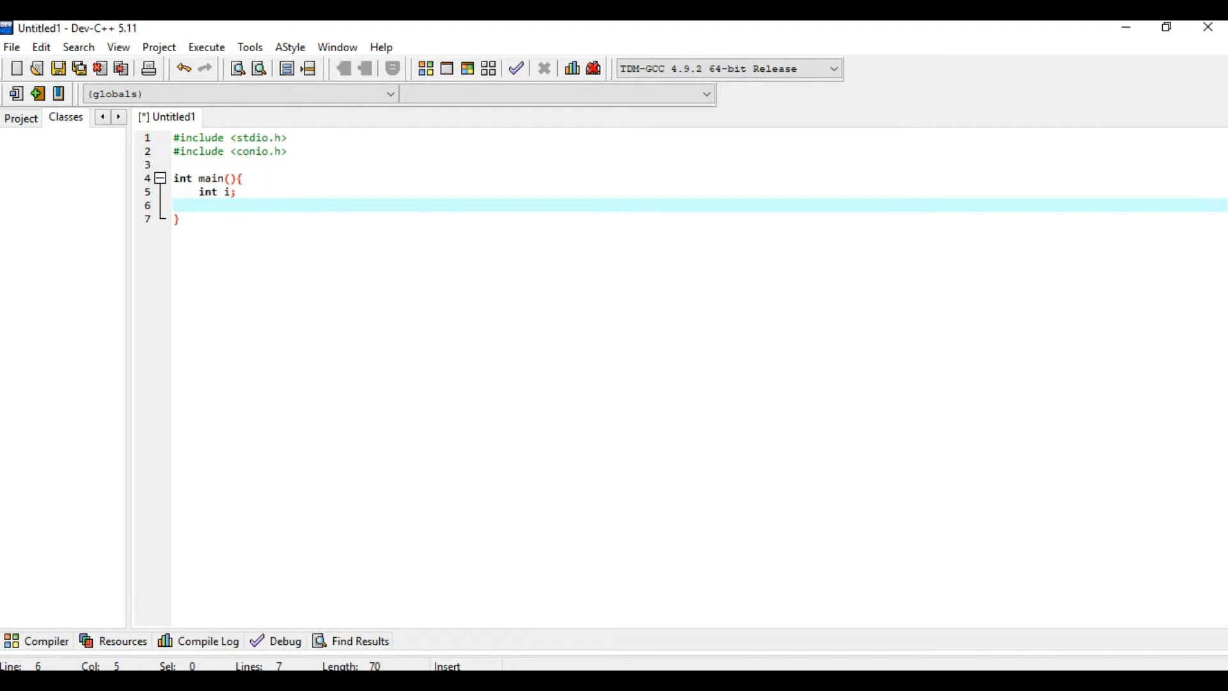
Write the loop header for (i=1; i<=10; i++) on line 6.
type("for")
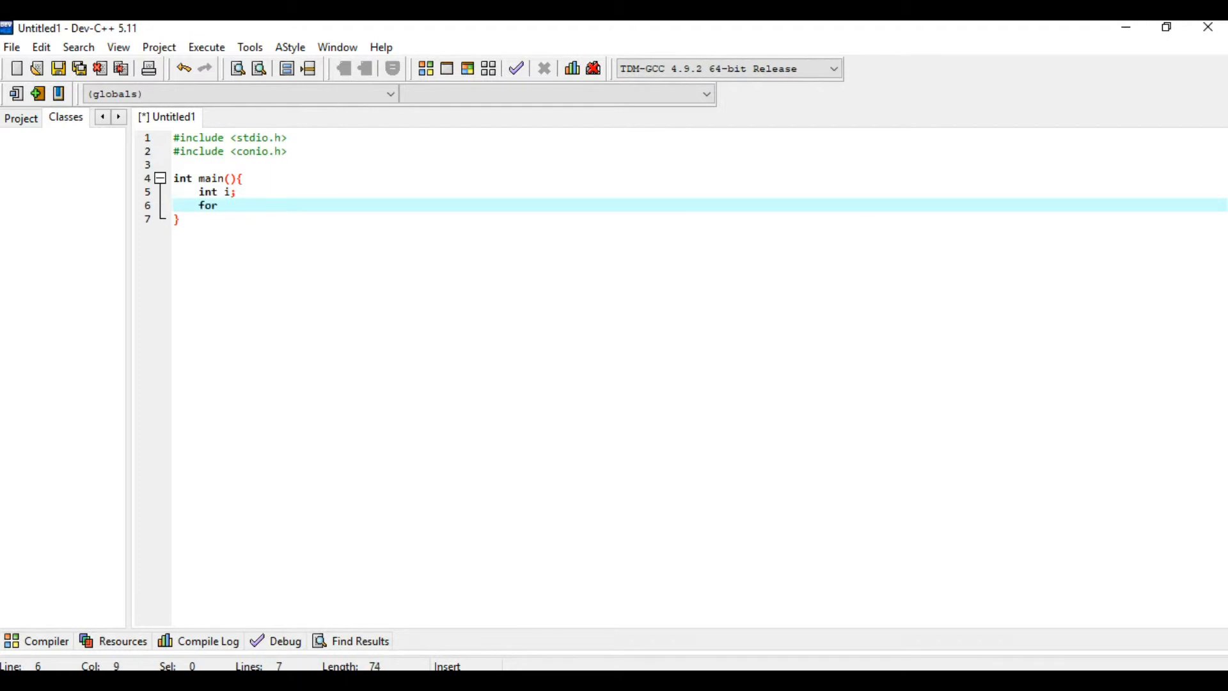
type("(\"\")")
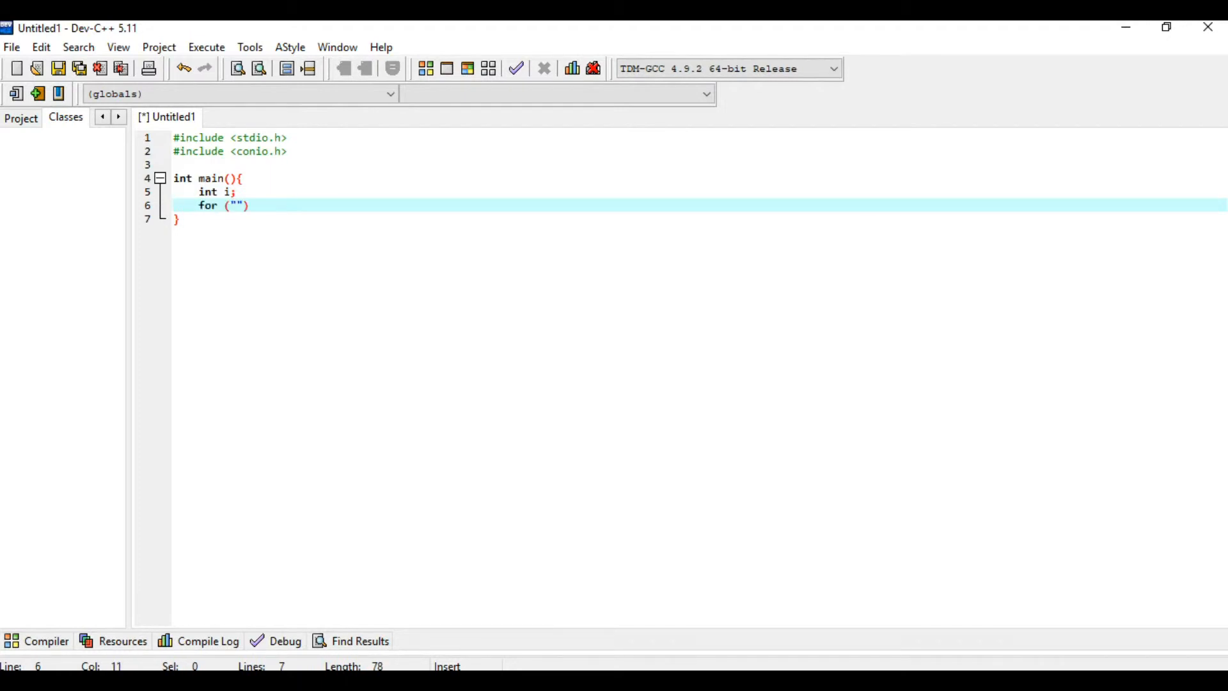
key("Backspace")
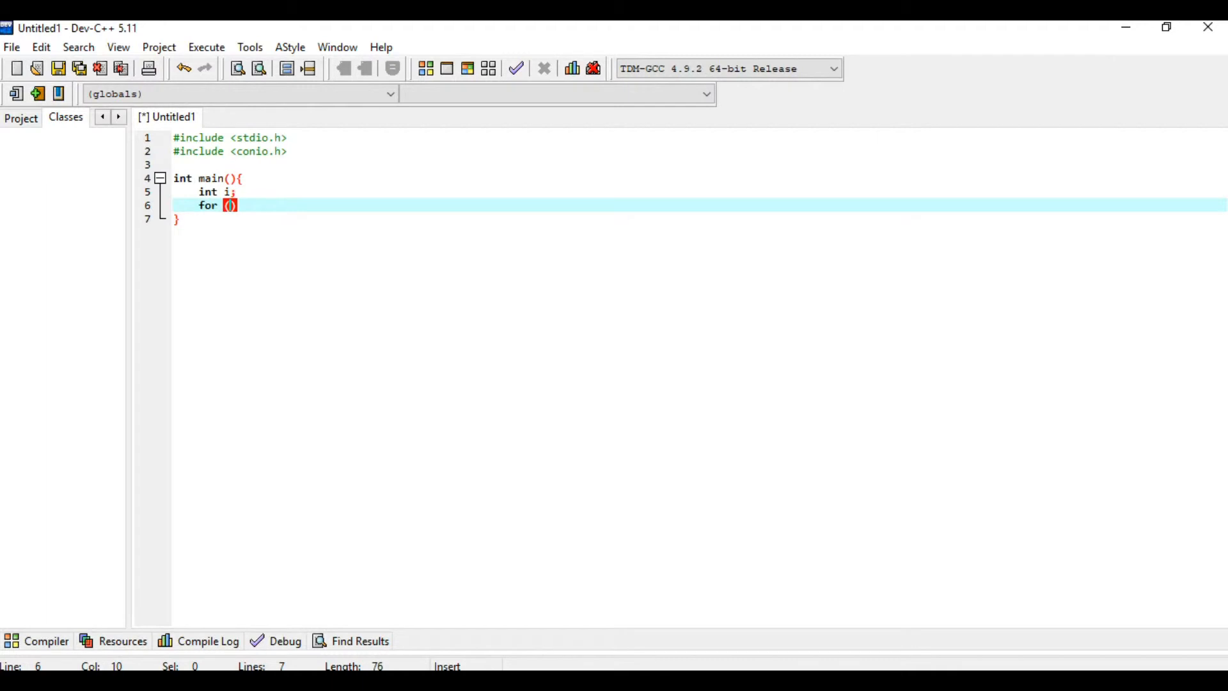
type("i=1;")
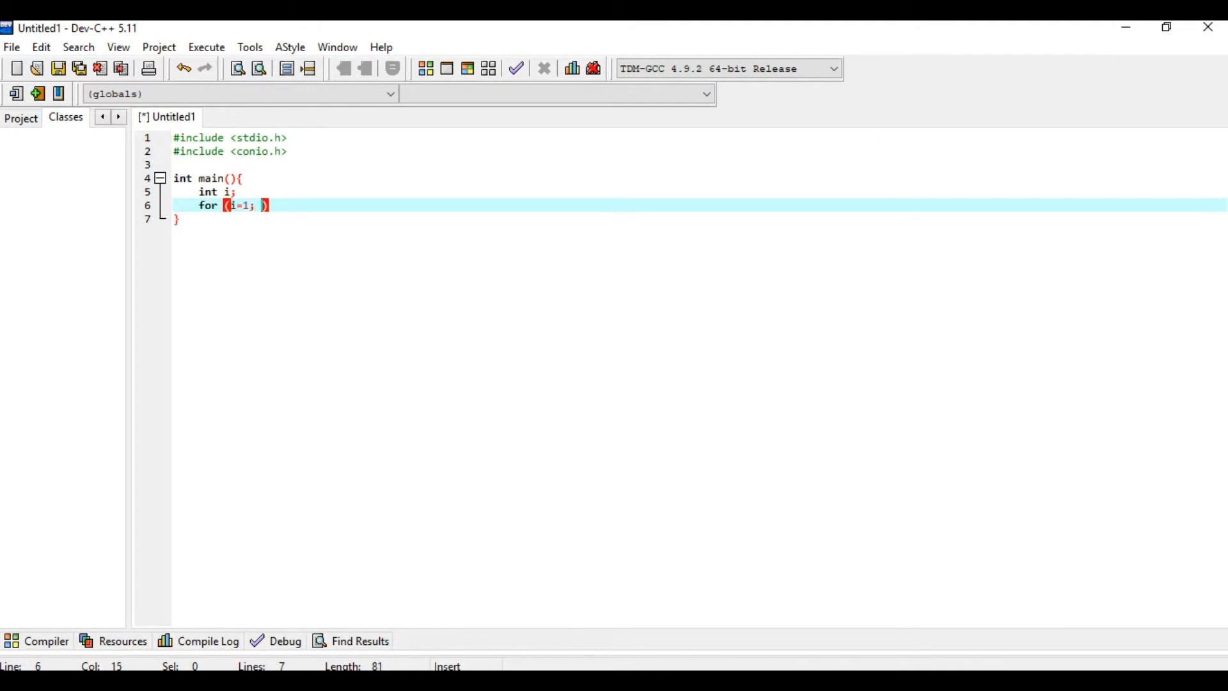
type("i=")
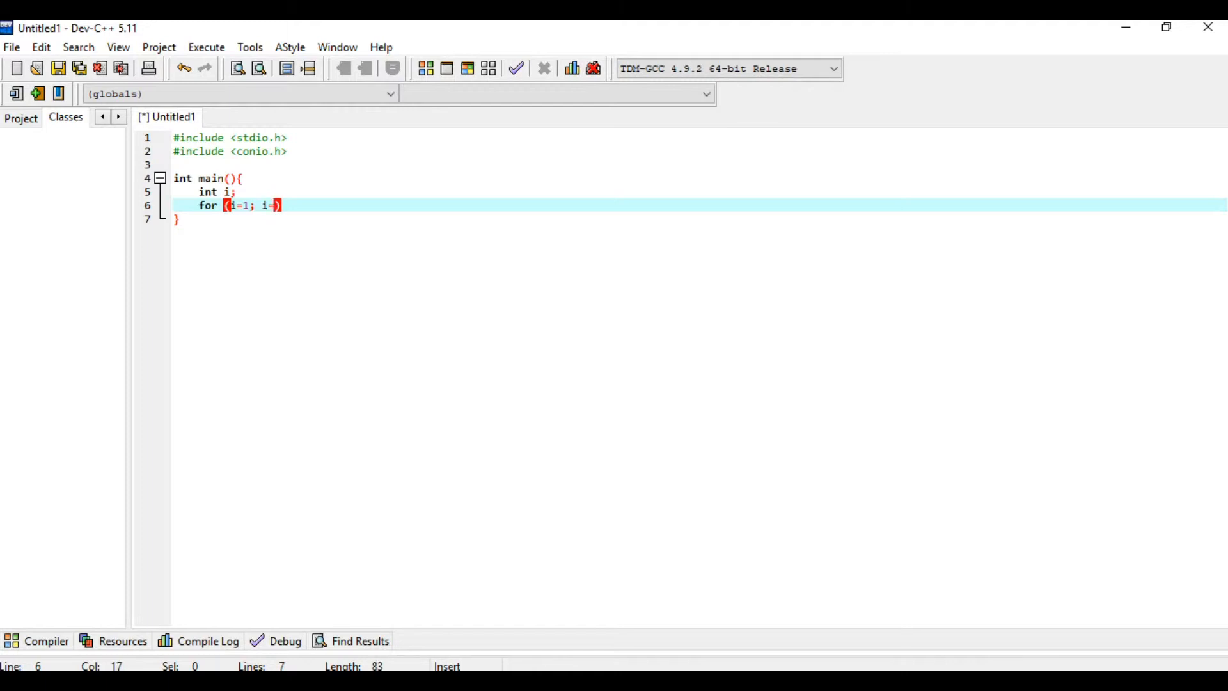
type("=")
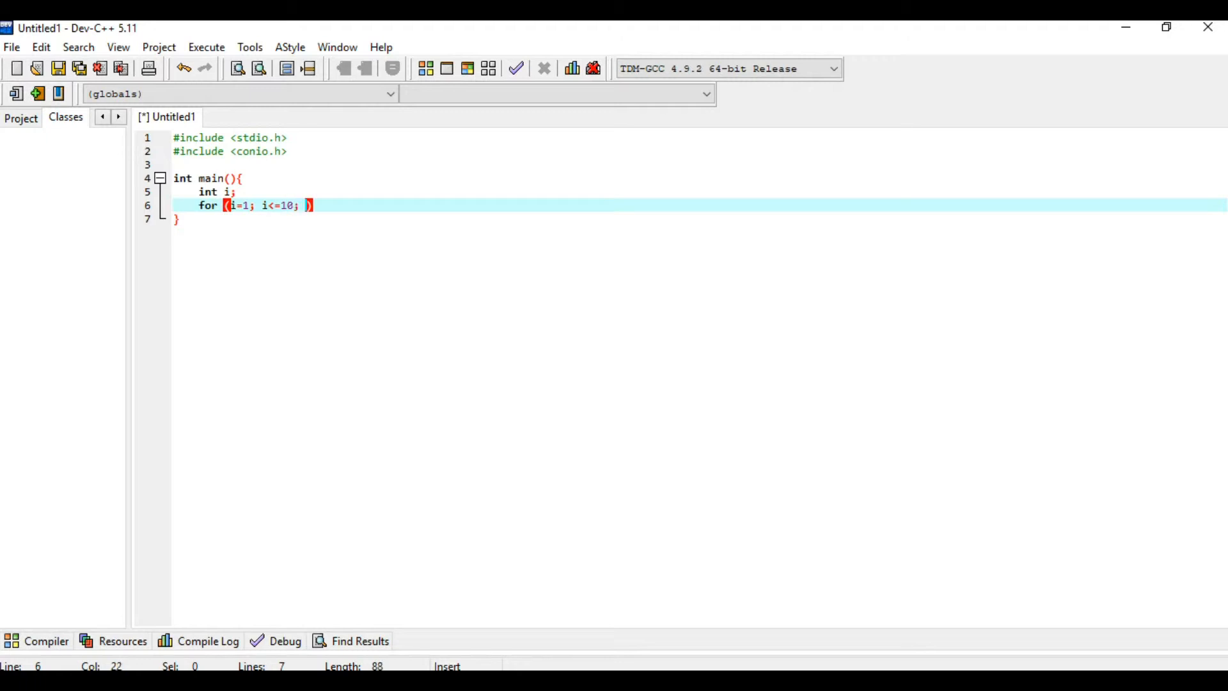
type("i")
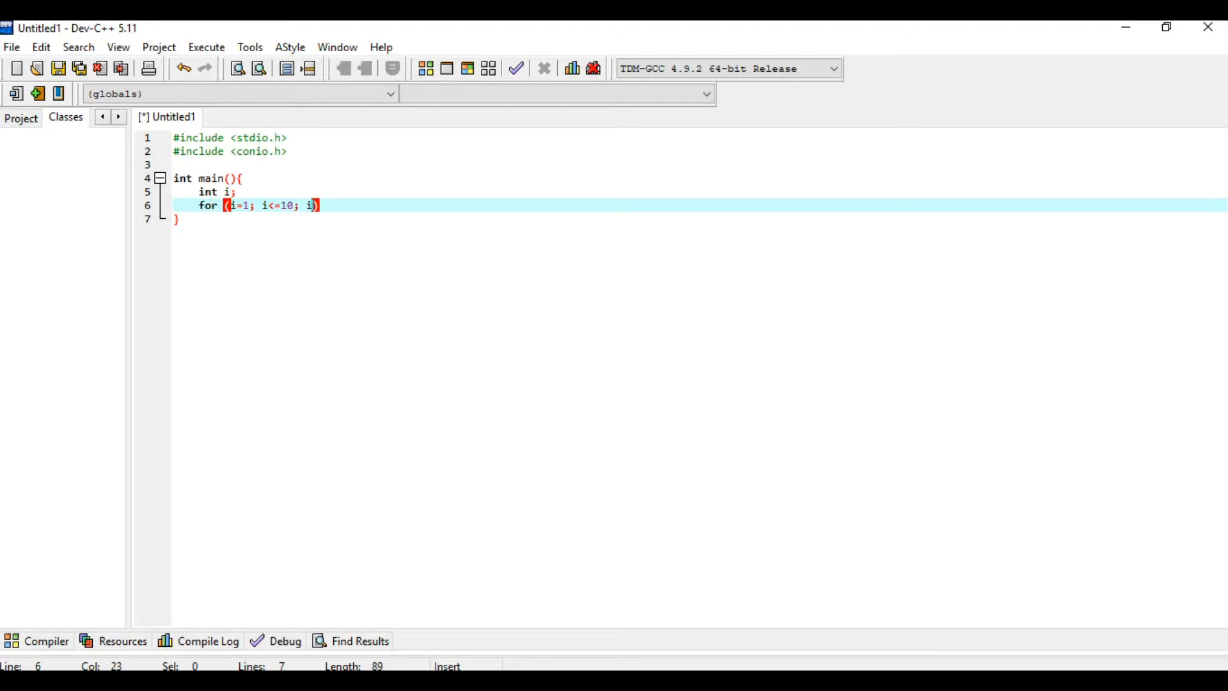
type("++")
type("{")
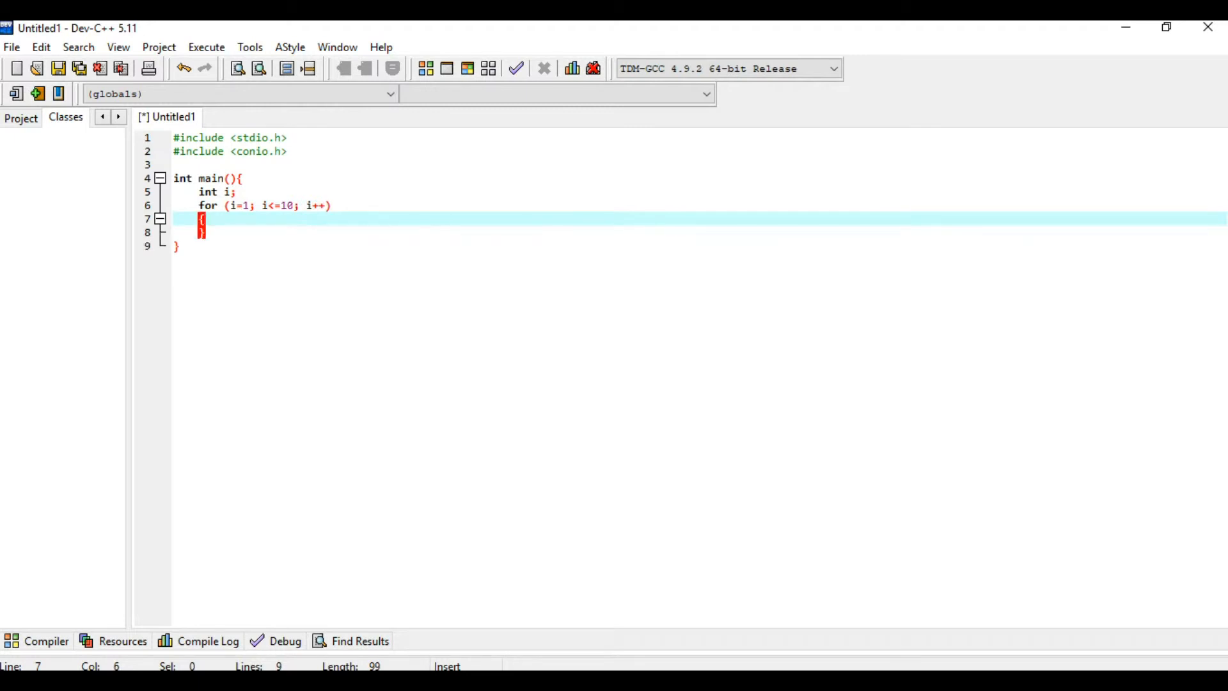
Put printf(" %d", i); in the loop body and getch(); after the loop.
type("pr")
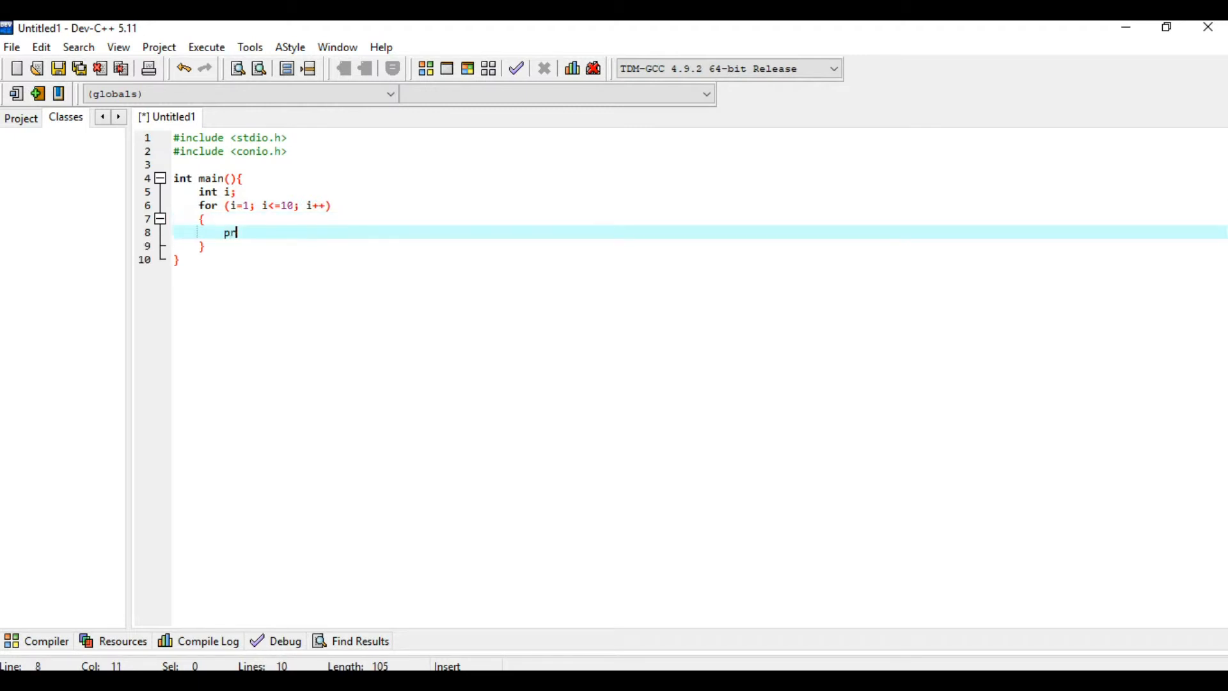
type("intf()")
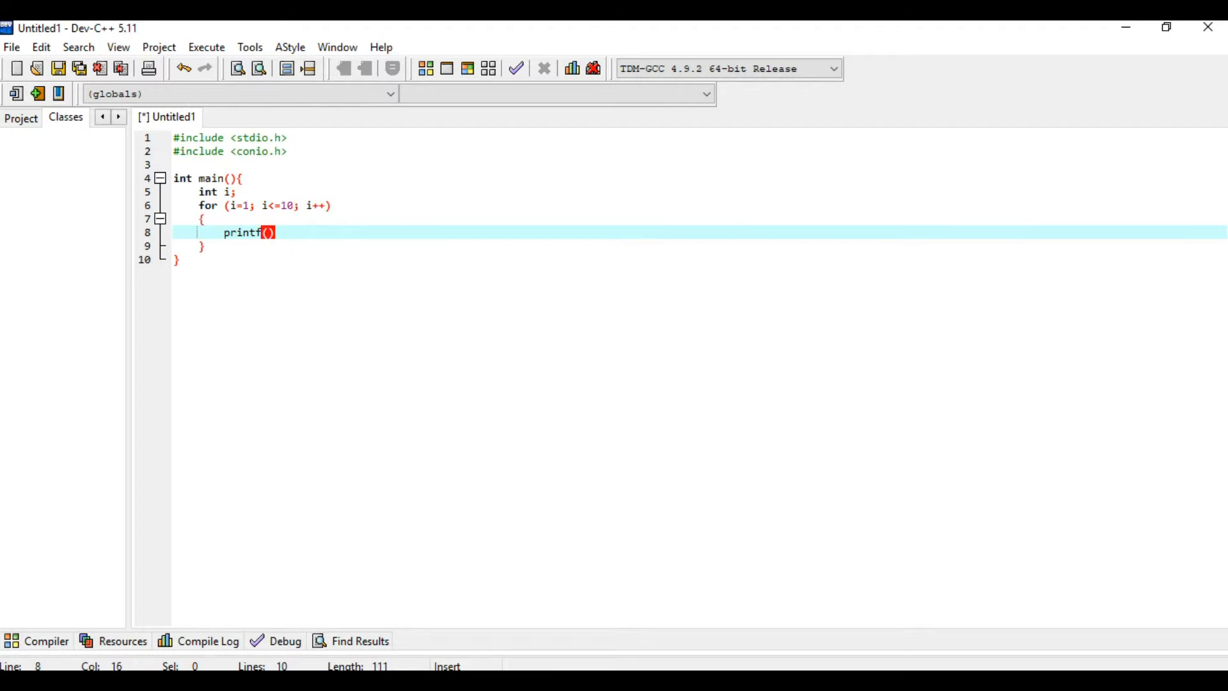
type("\" \"")
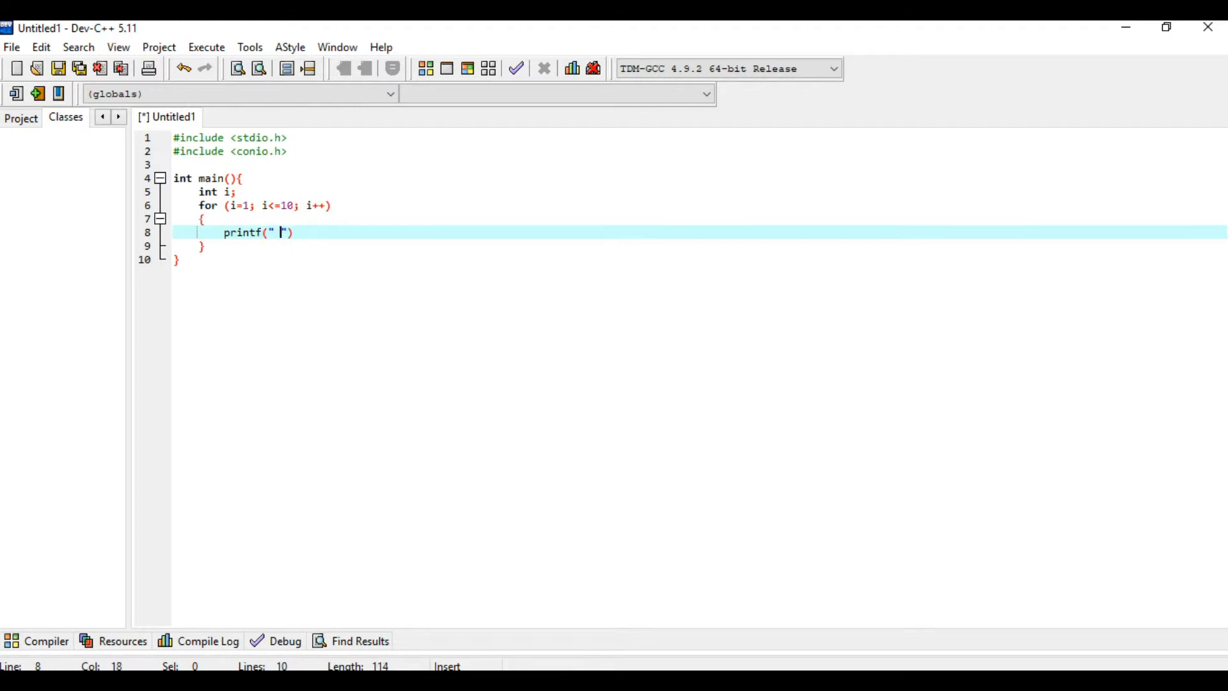
type("%d")
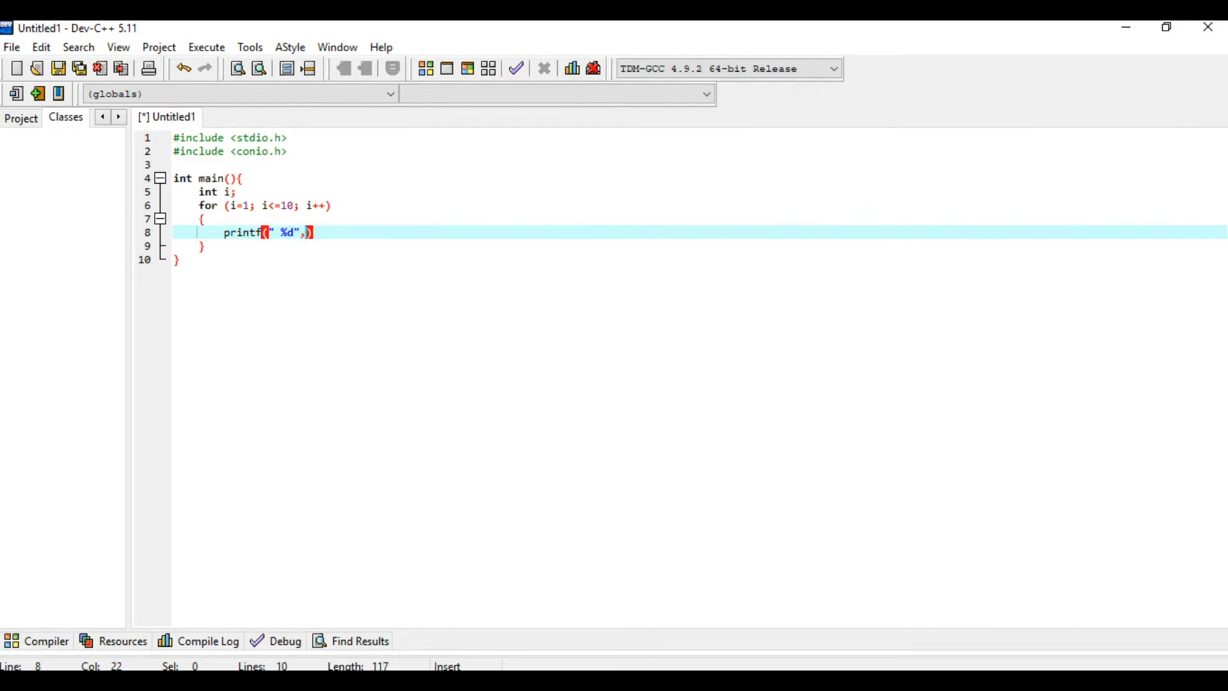
type("\" \"")
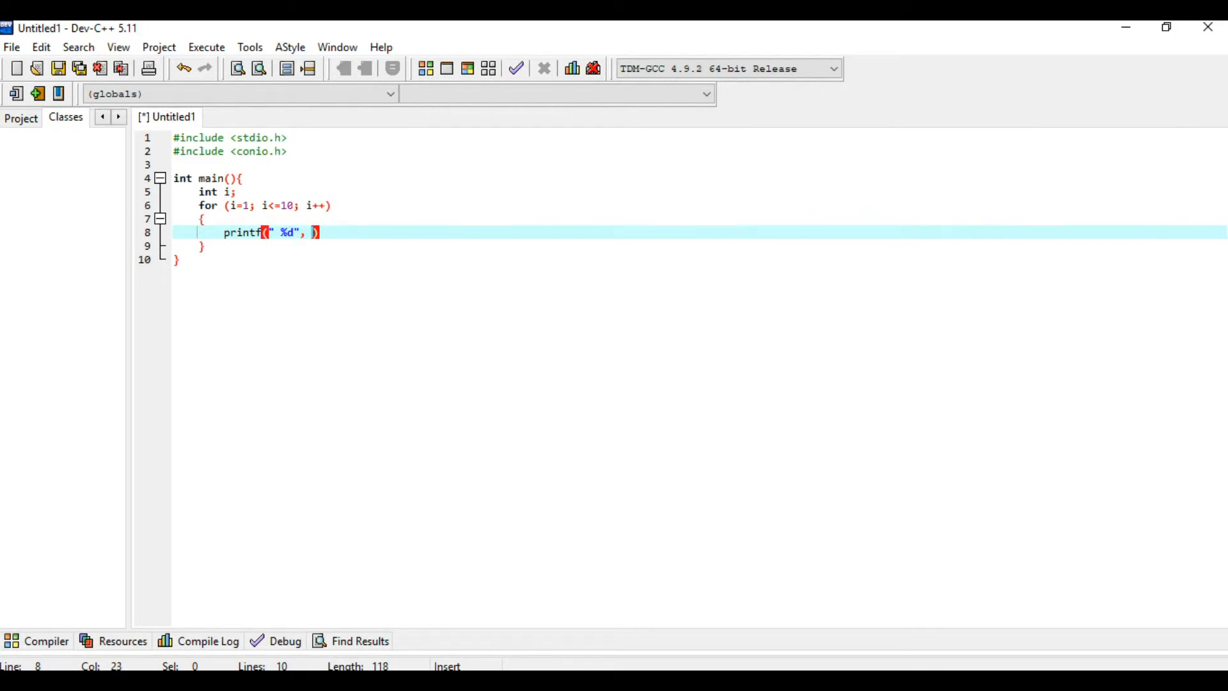
type("i")
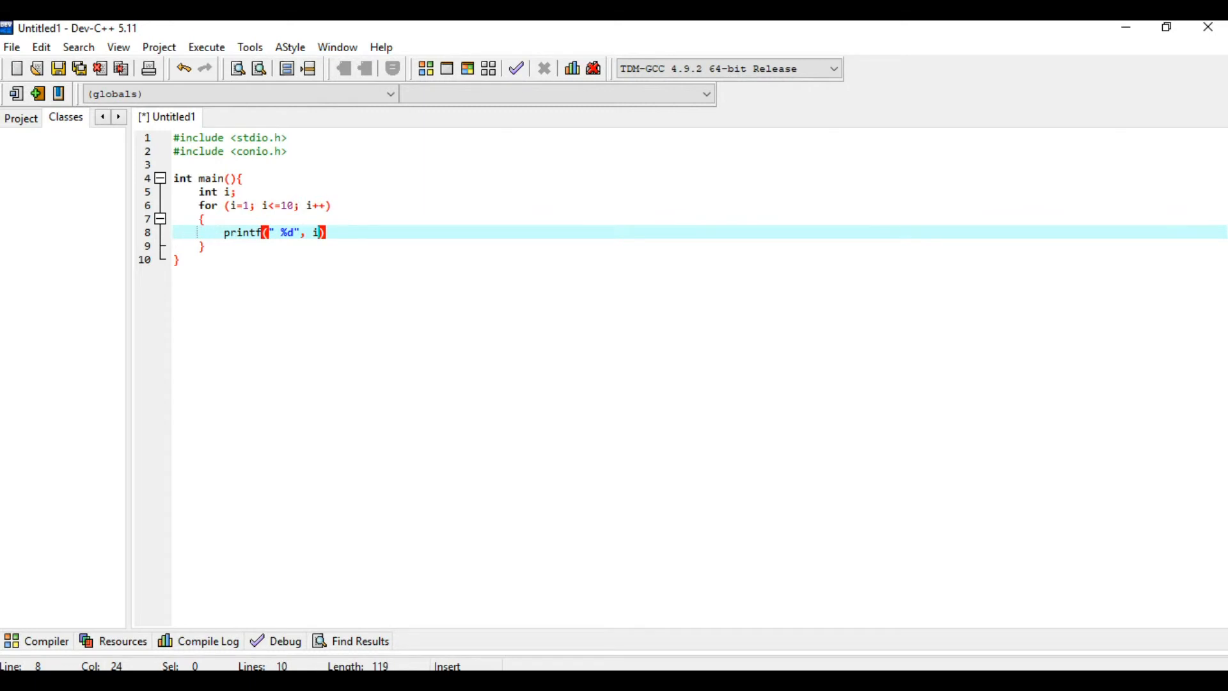
type(";")
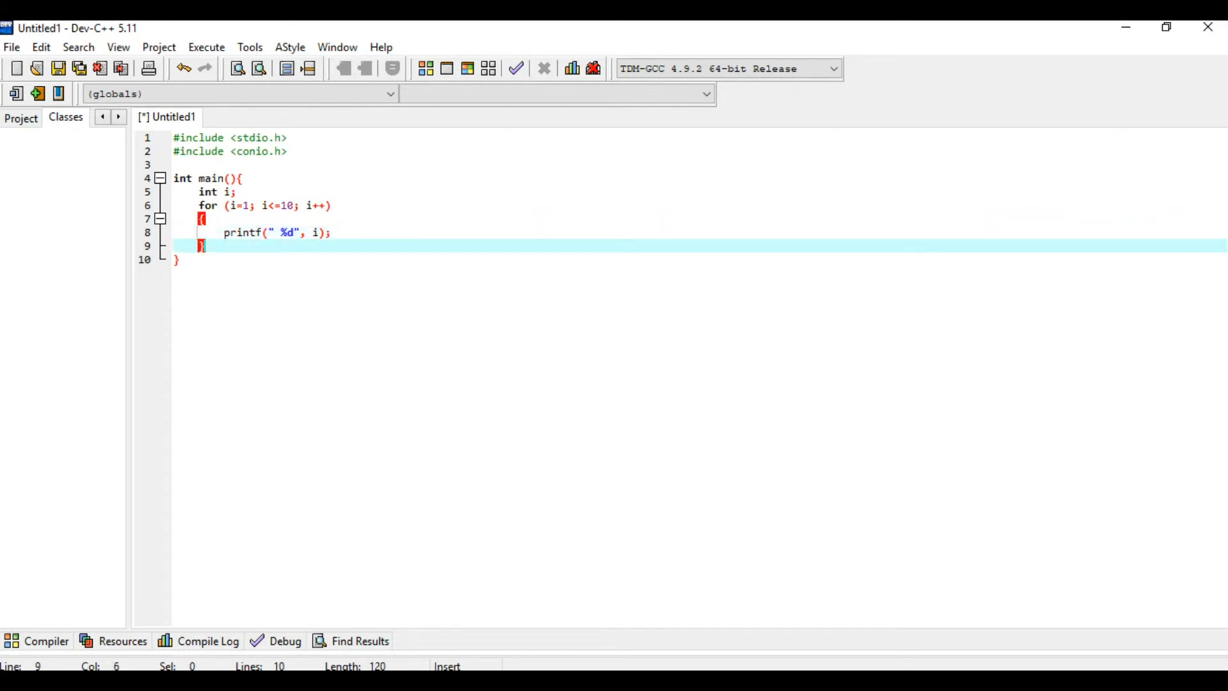
type("get")
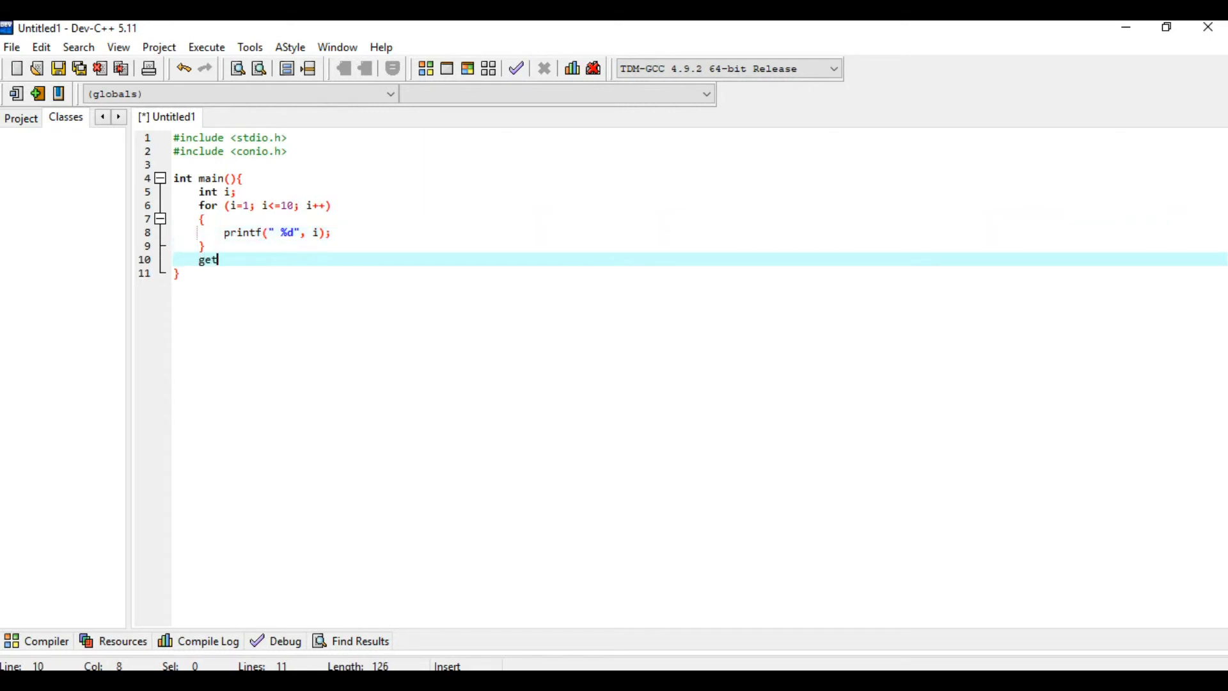
type("ch();")
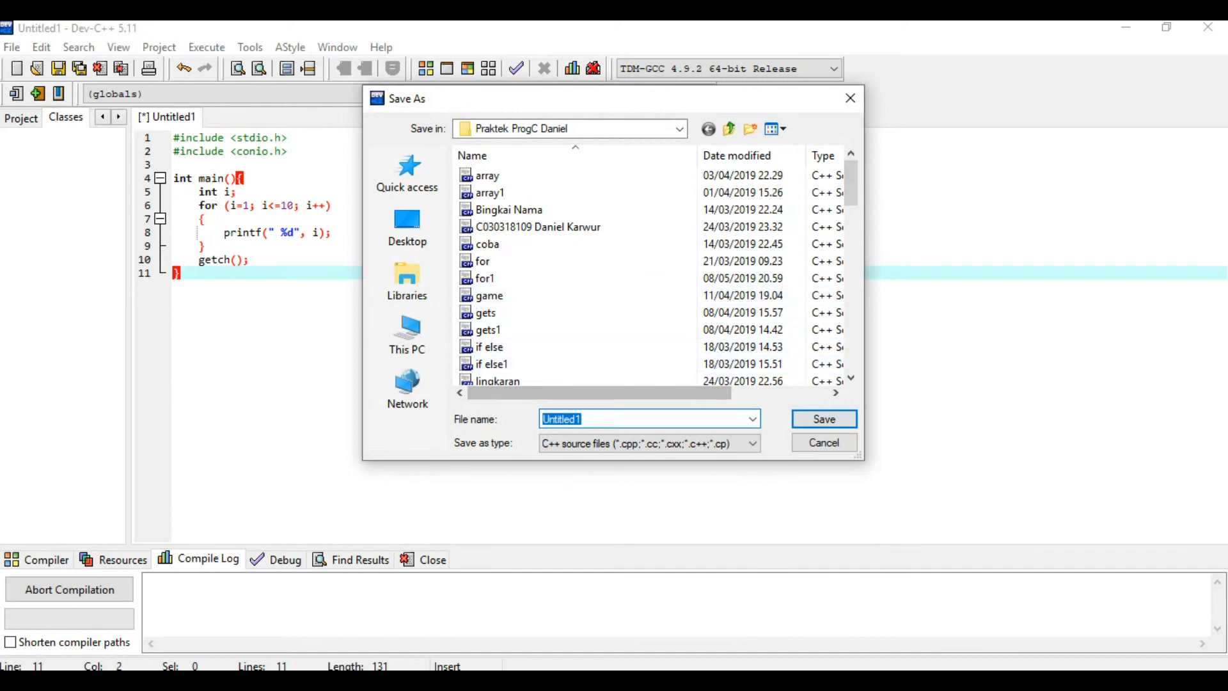
Save the program with the file name Untitled14.
left_click(646, 419)
type("4")
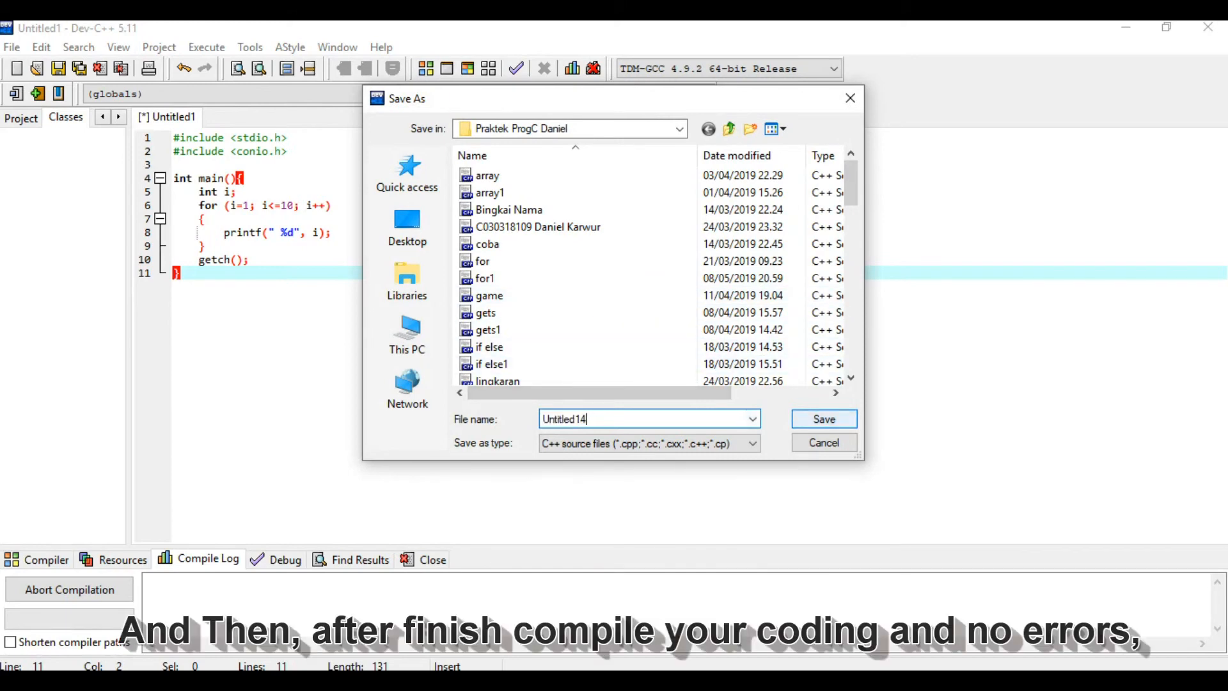
left_click(823, 419)
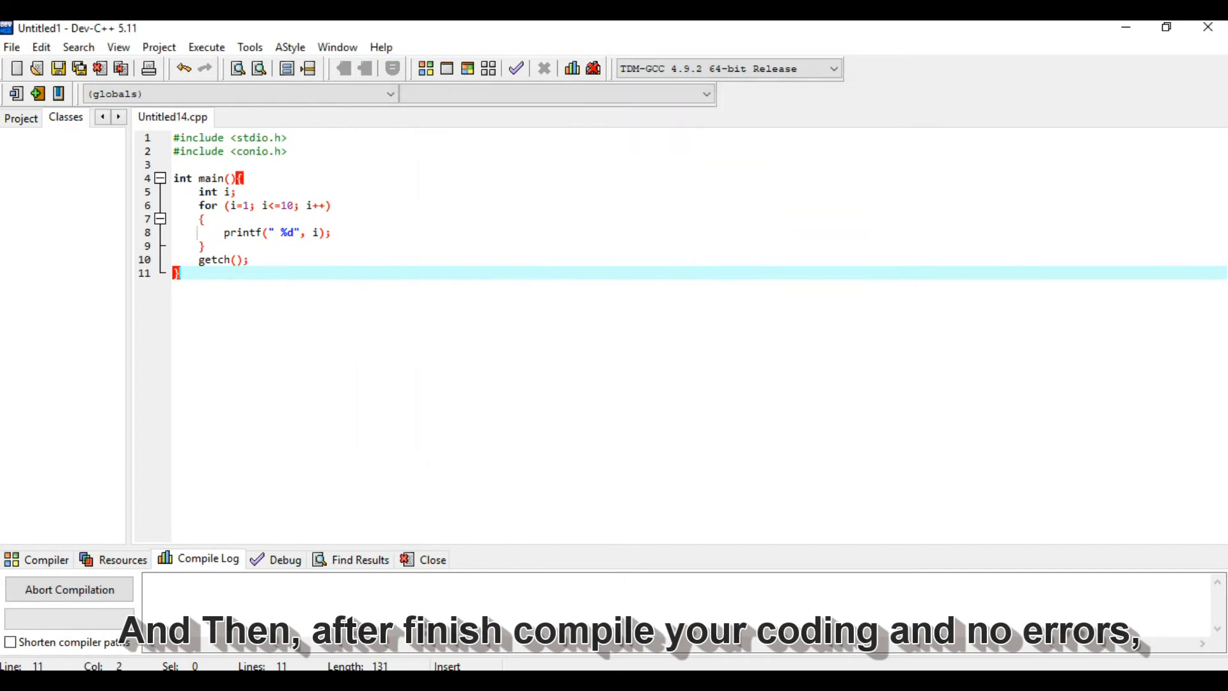